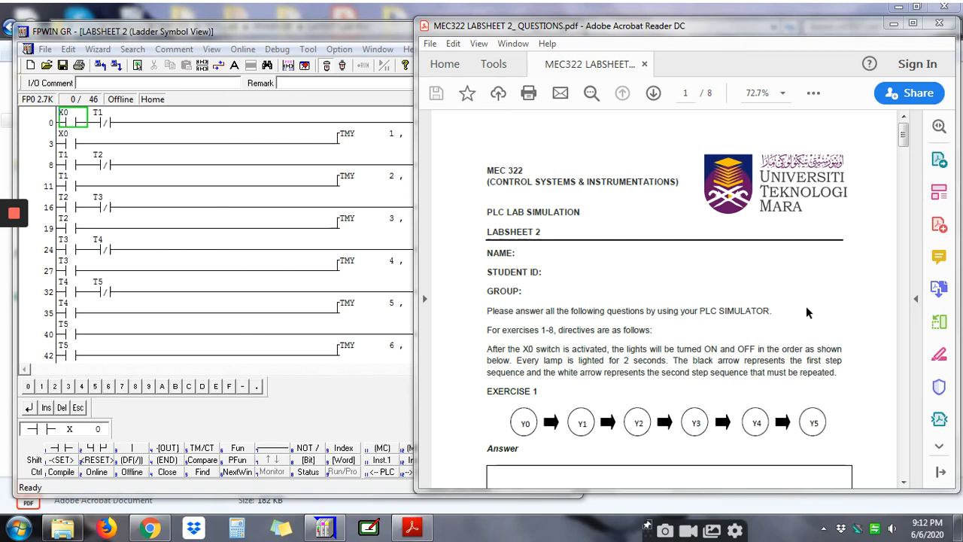
mouse_move(810, 322)
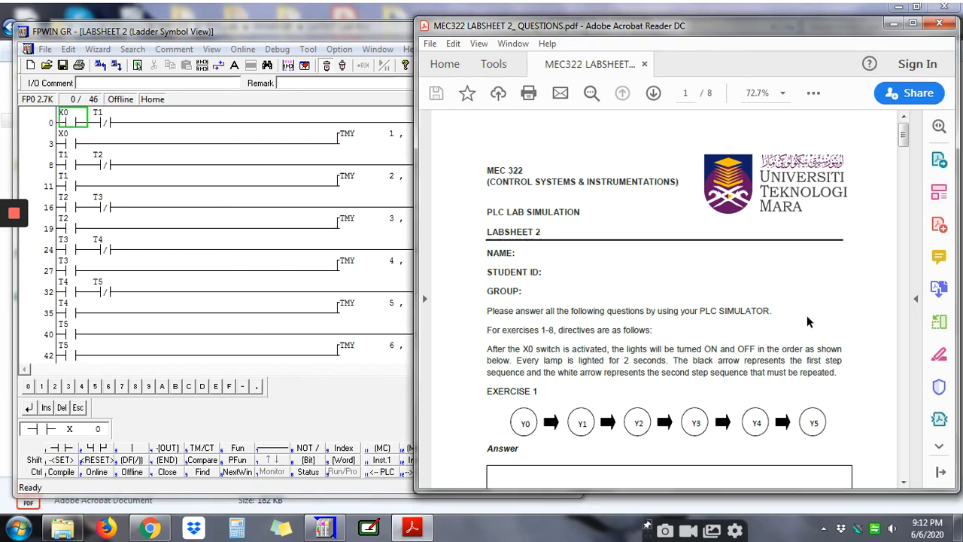
- Scroll the LABSHEET 2 PDF down to Exercise 2's Y0–Y5 lamp sequence diagram on page 2
scroll("down", 3)
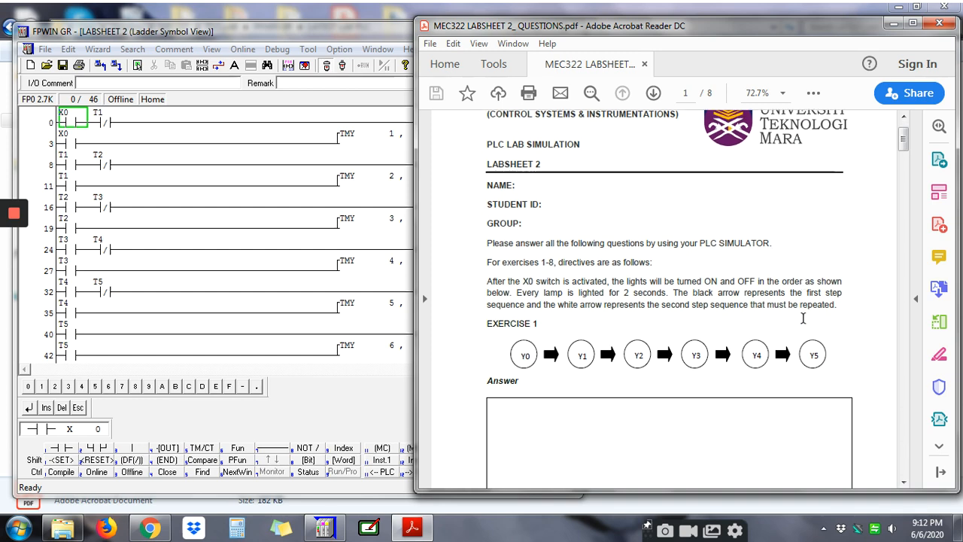
scroll("down", 3)
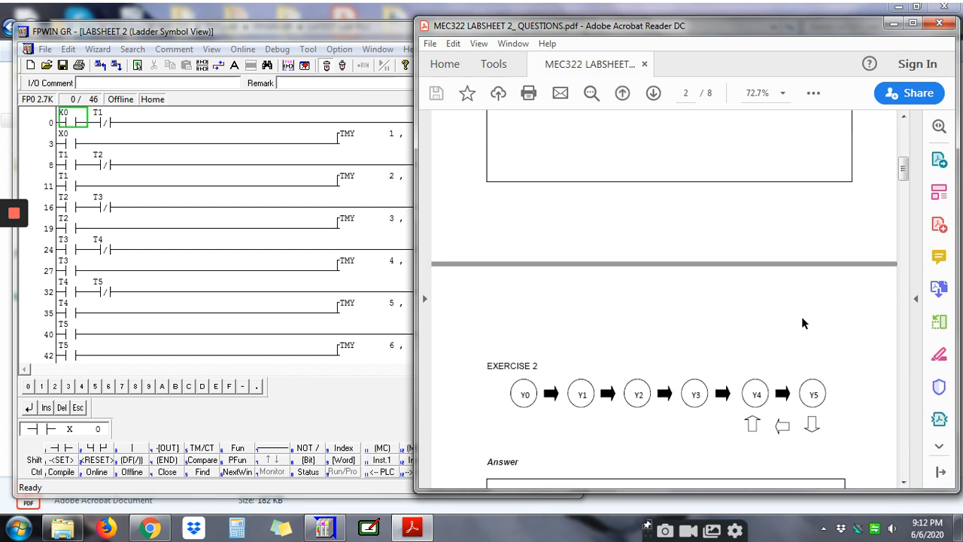
scroll("down", 3)
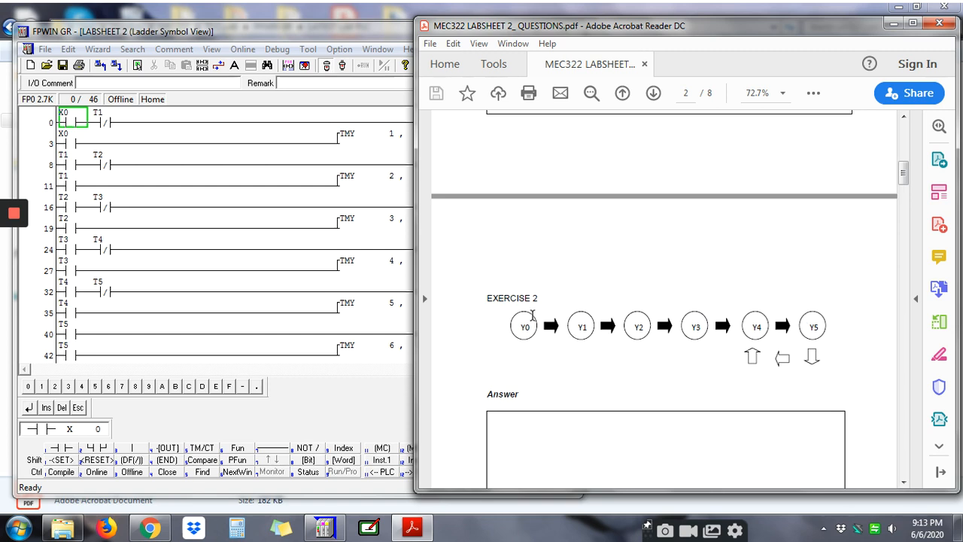
mouse_move(521, 344)
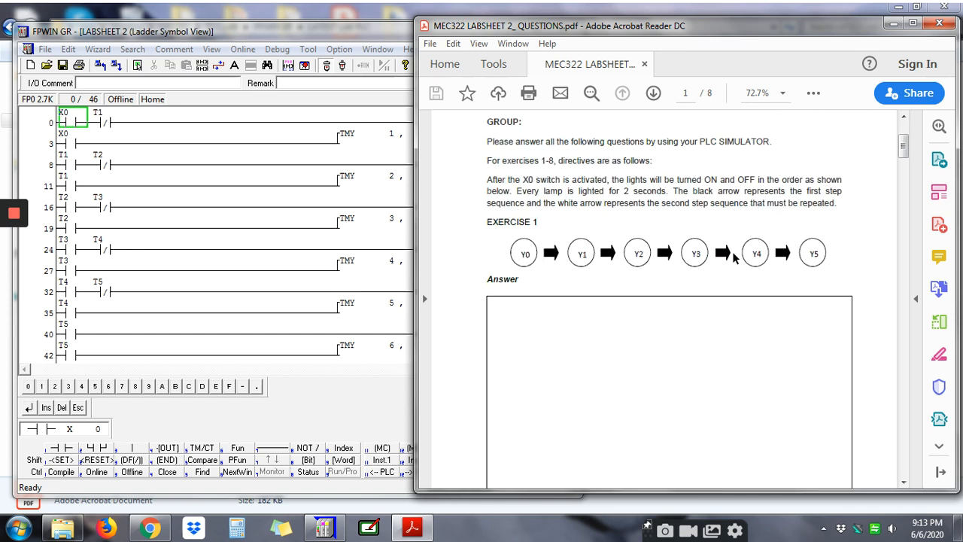
scroll("down", 3)
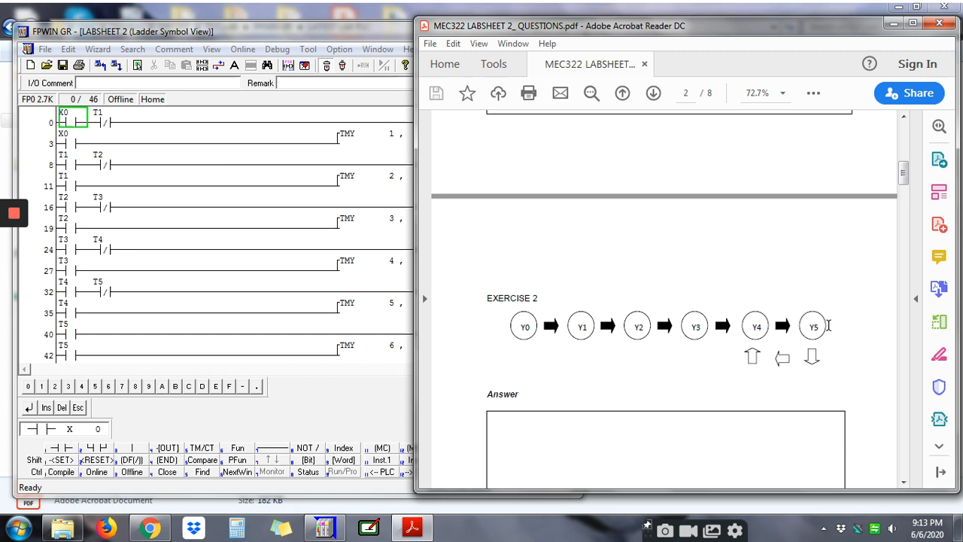
mouse_move(819, 357)
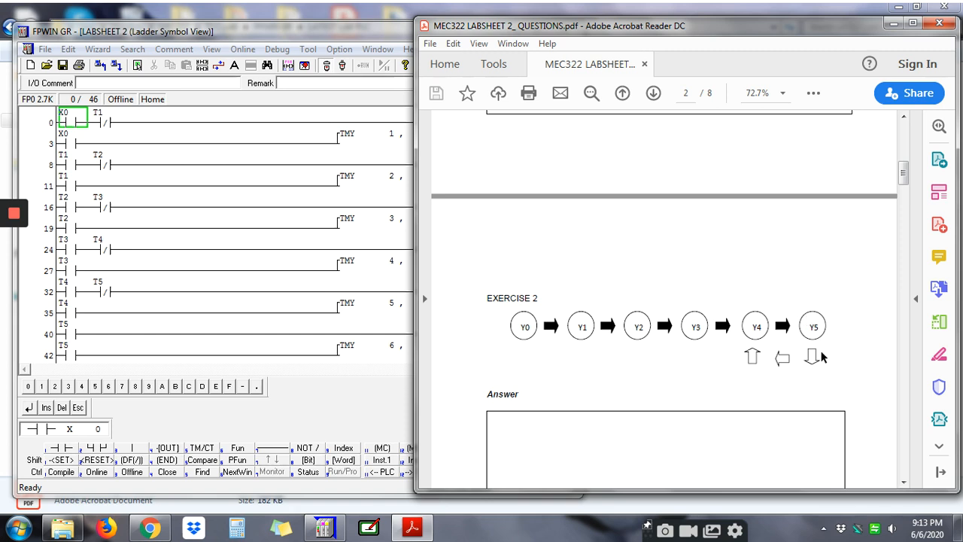
mouse_move(742, 371)
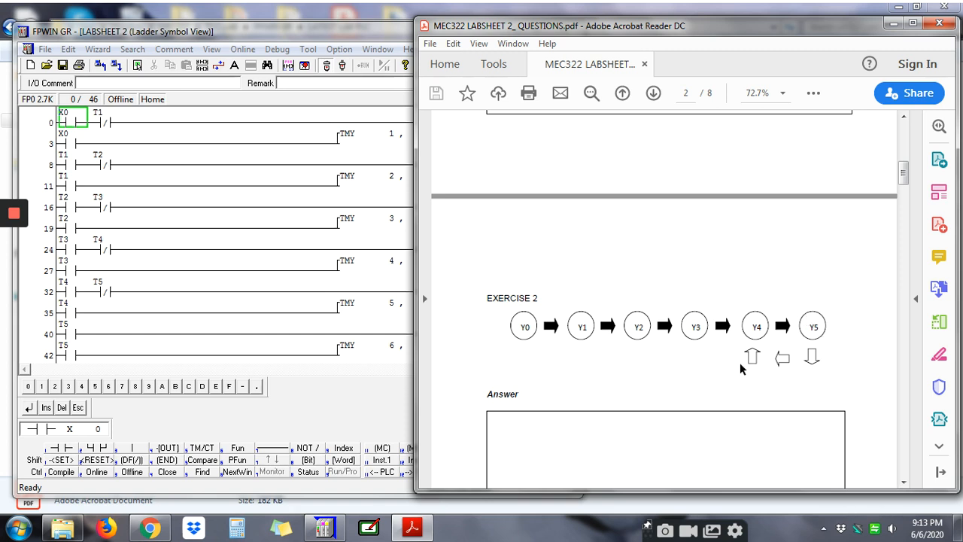
mouse_move(756, 322)
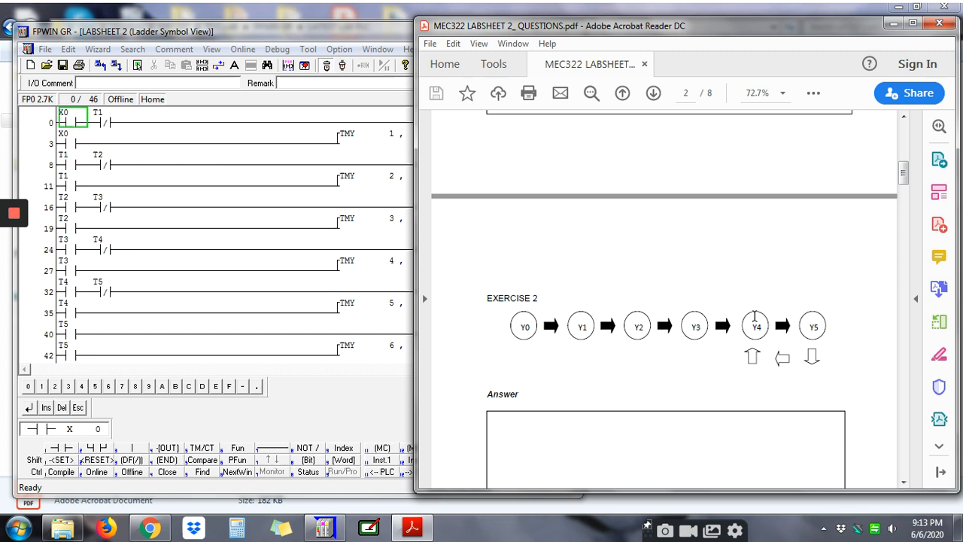
mouse_move(771, 378)
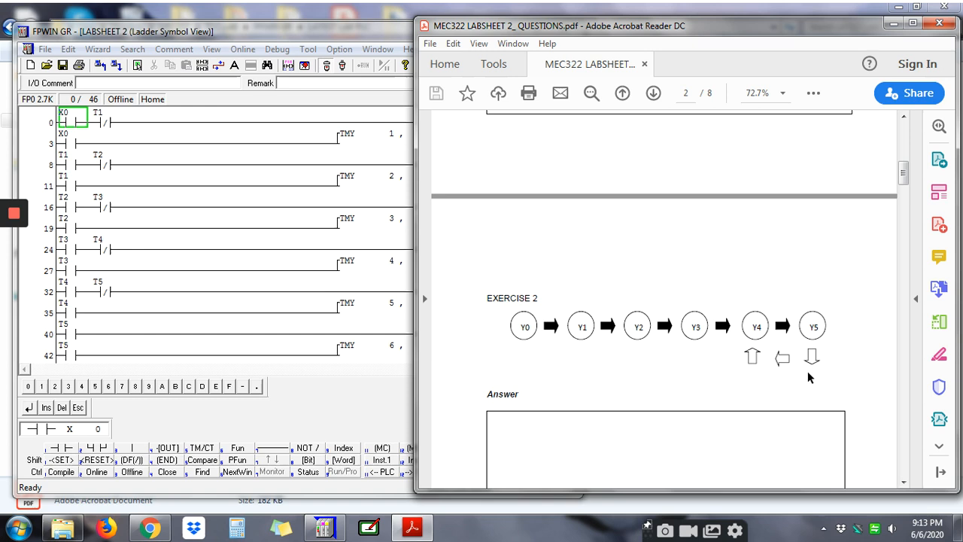
mouse_move(813, 367)
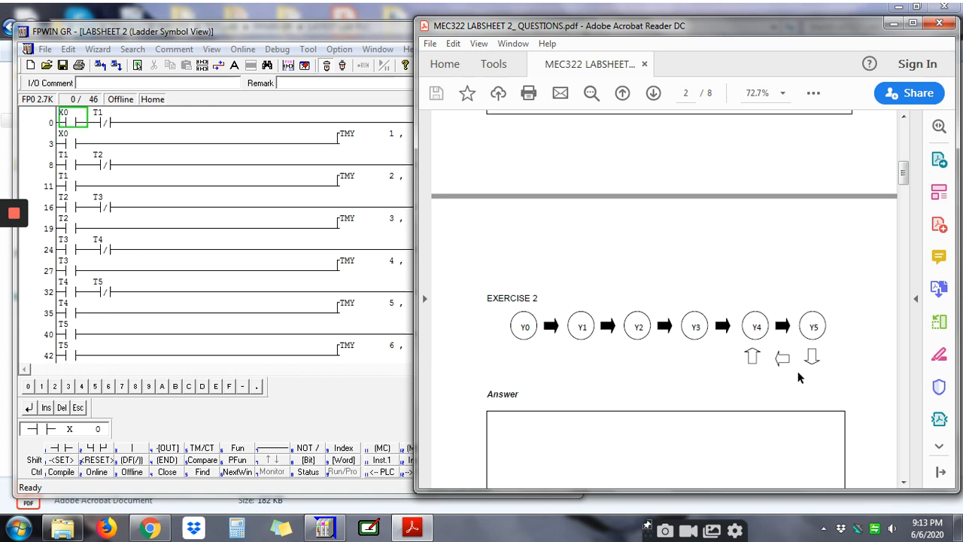
mouse_move(789, 364)
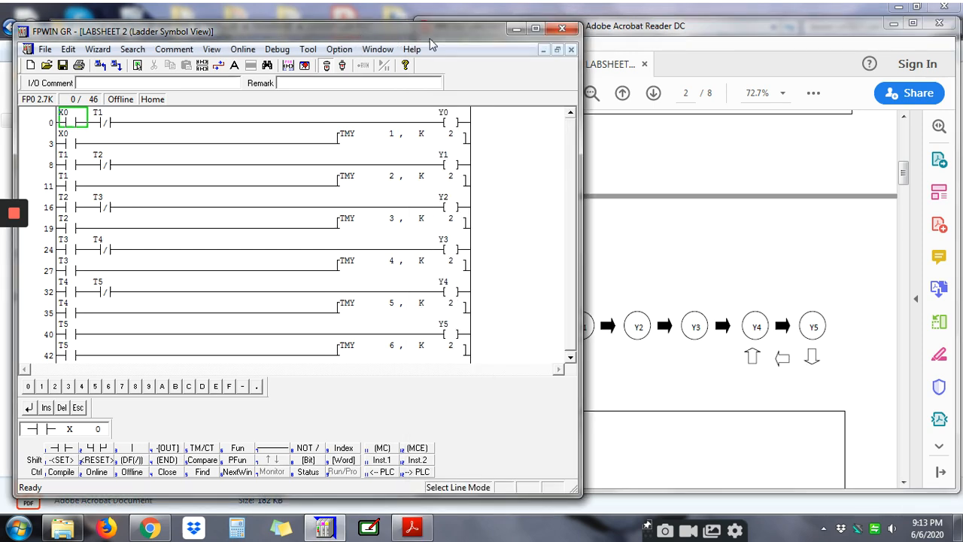
- Expand the FPWIN GR ladder program to full screen, showing the Y0–Y5 rungs with timers TMY1–TMY6
left_click(545, 27)
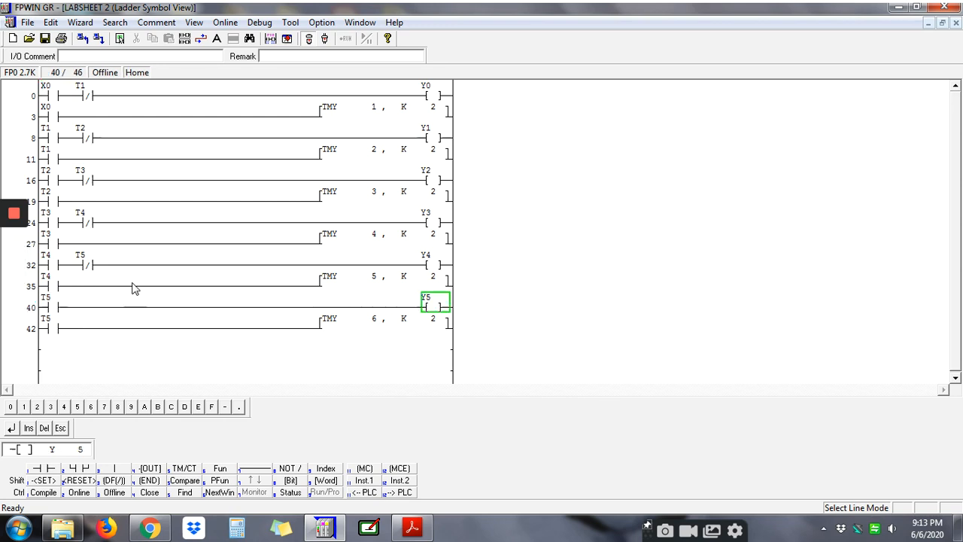
mouse_move(63, 352)
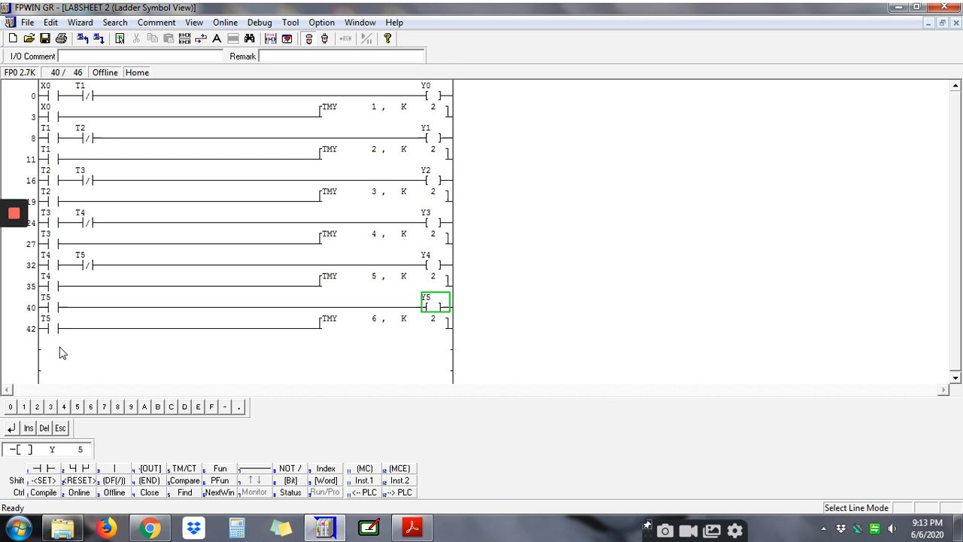
mouse_move(51, 337)
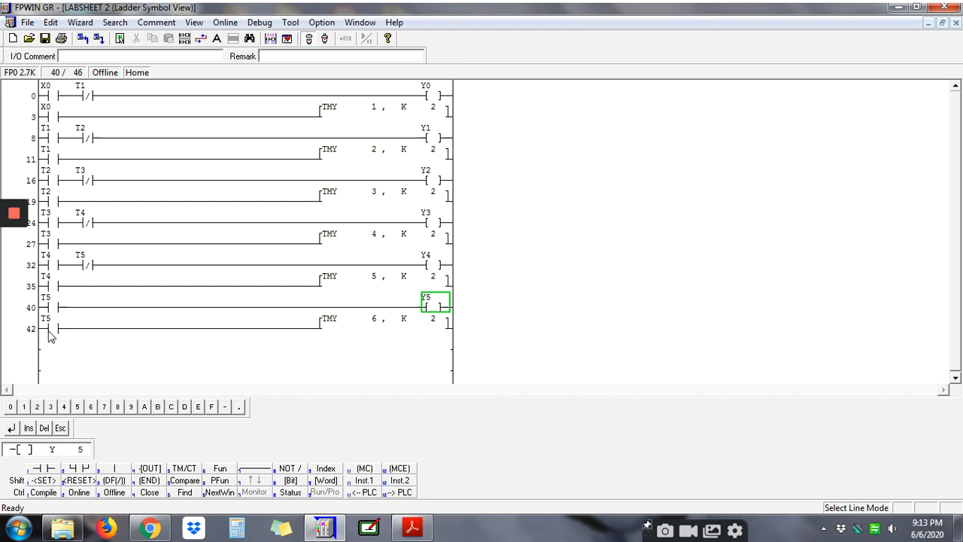
mouse_move(63, 331)
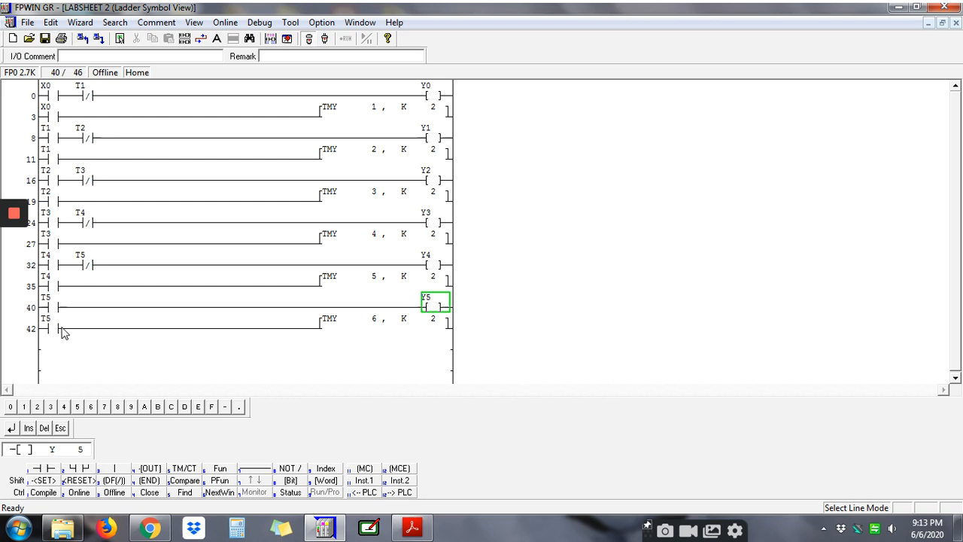
mouse_move(355, 328)
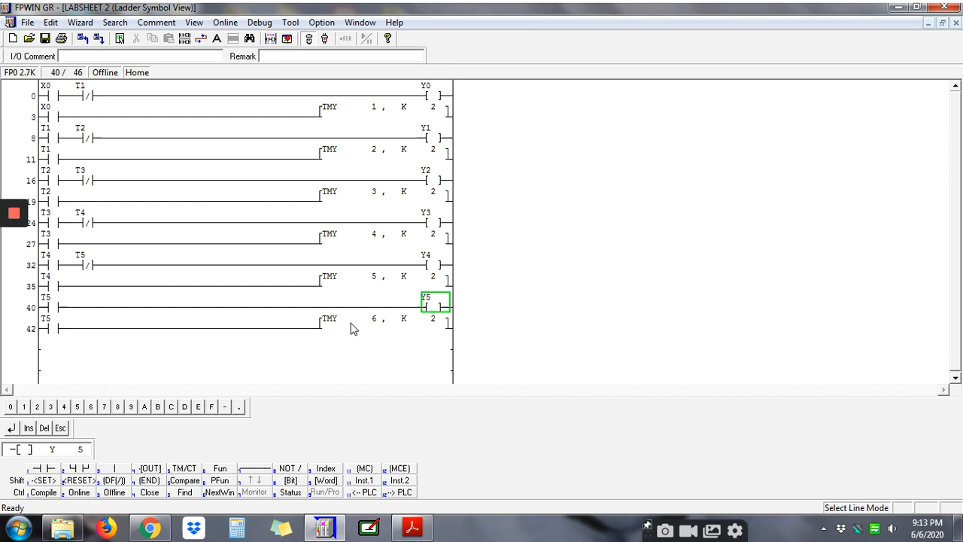
mouse_move(392, 340)
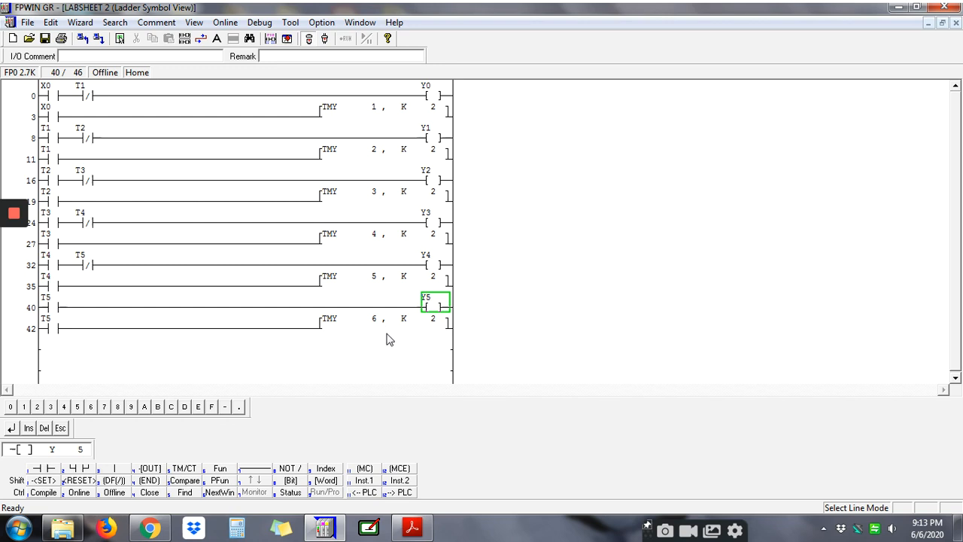
mouse_move(379, 338)
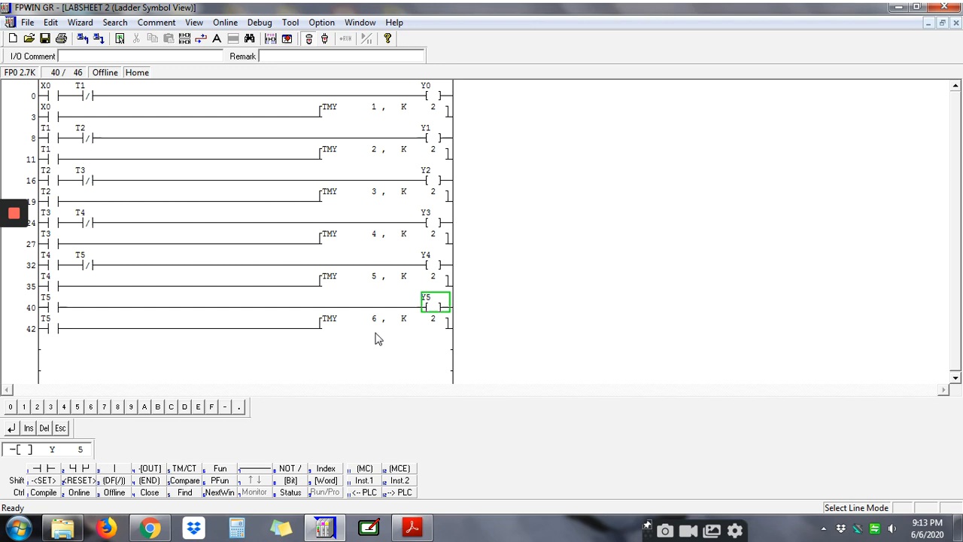
mouse_move(413, 340)
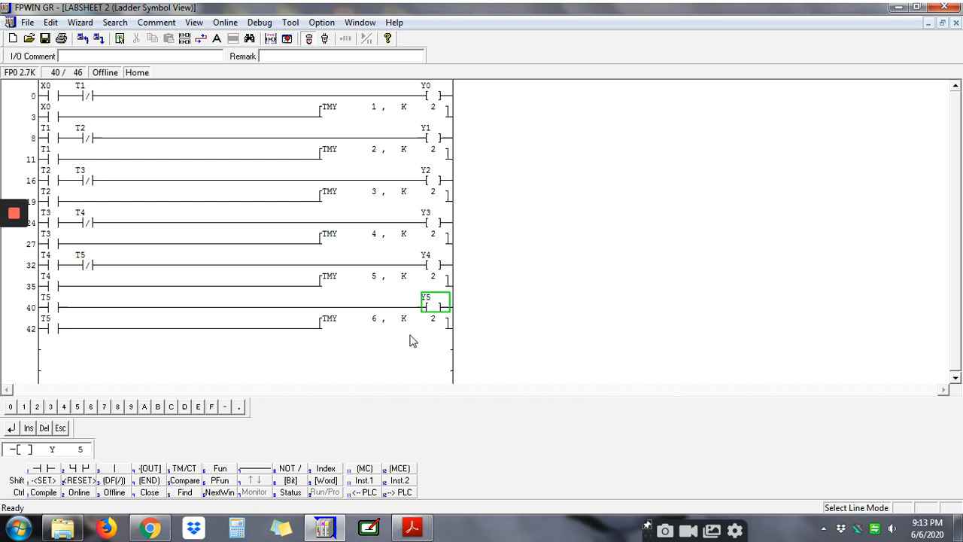
mouse_move(460, 328)
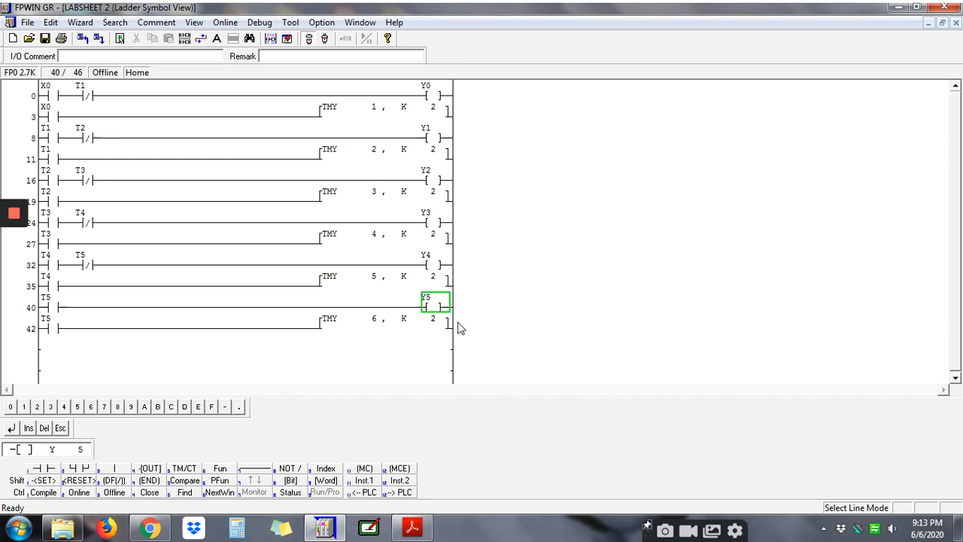
mouse_move(392, 330)
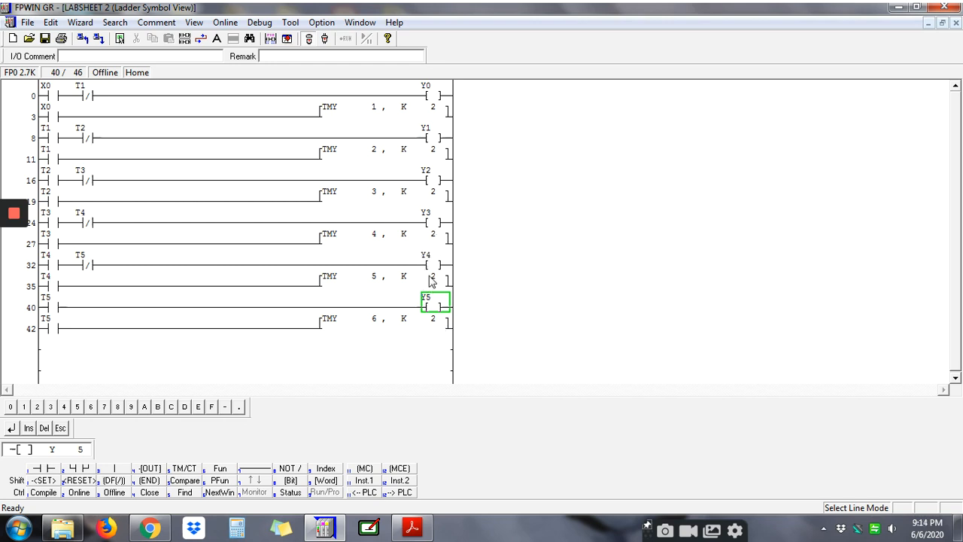
mouse_move(455, 259)
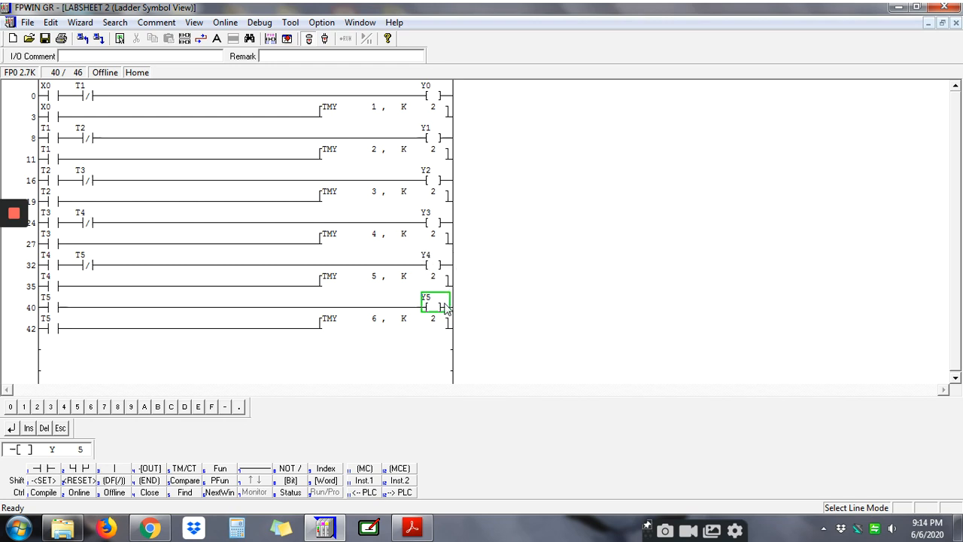
mouse_move(360, 322)
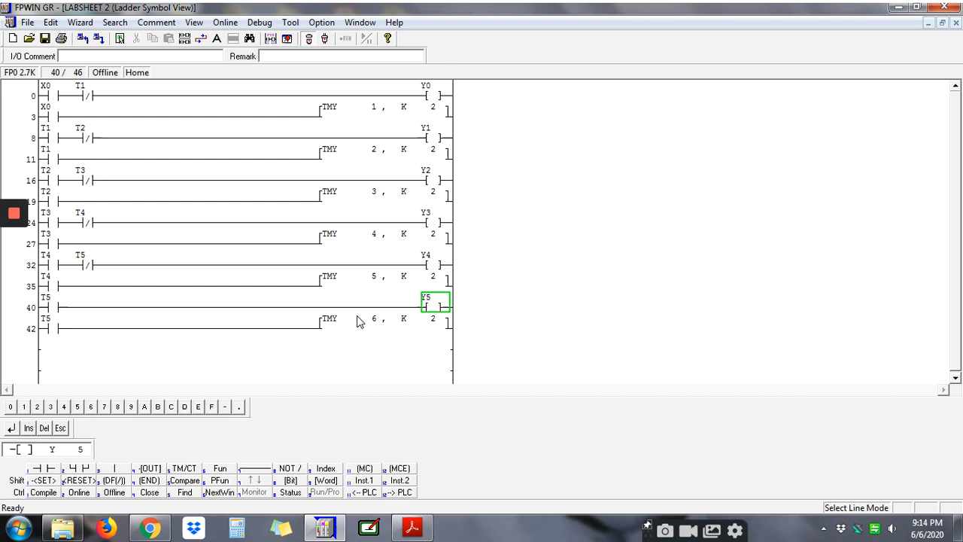
mouse_move(391, 334)
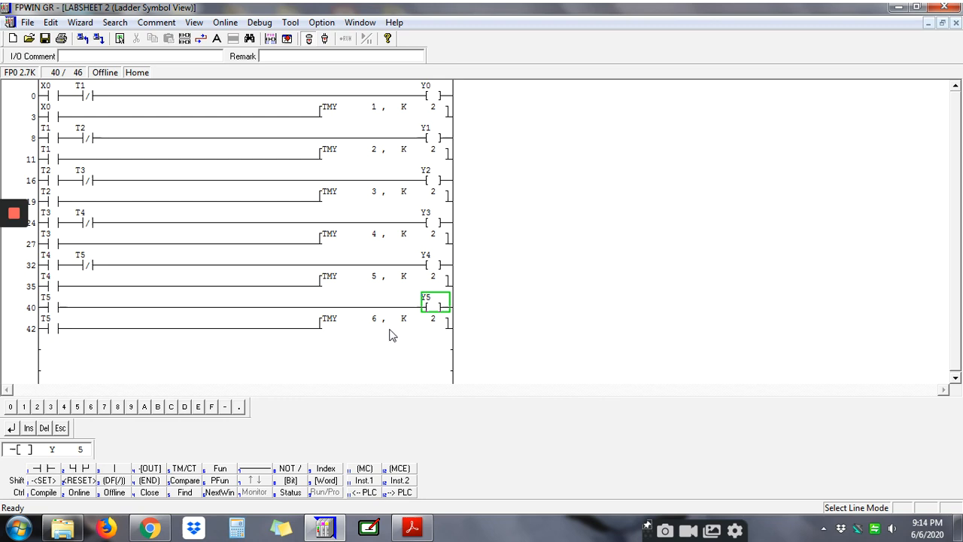
mouse_move(362, 334)
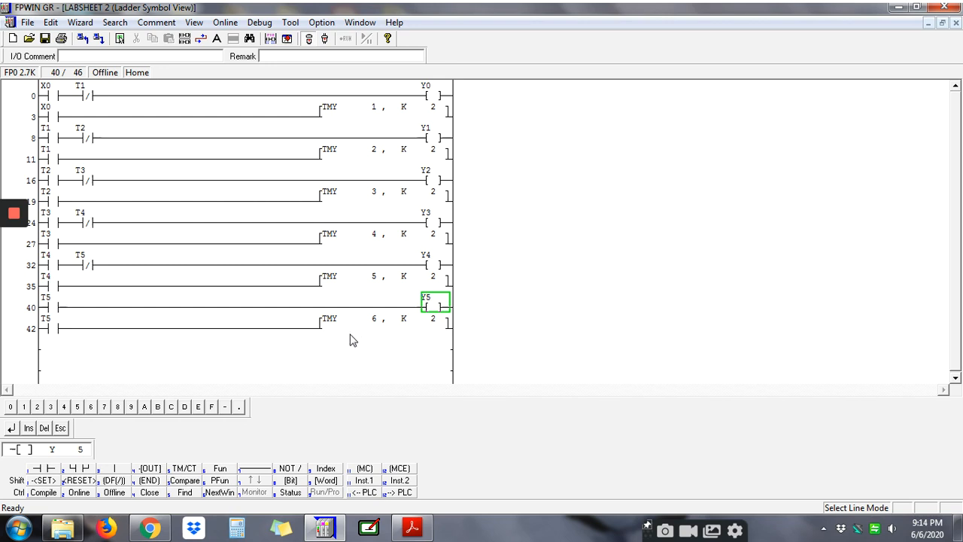
mouse_move(430, 262)
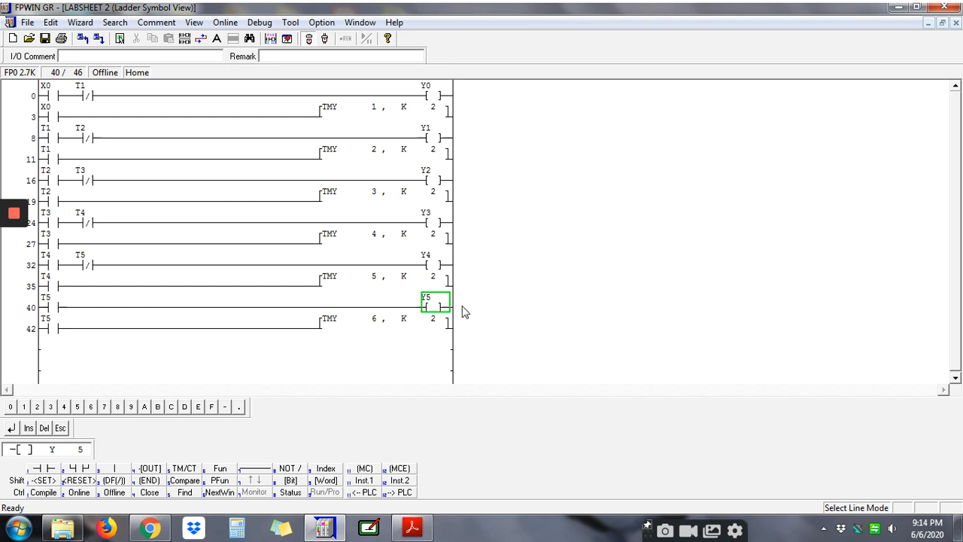
mouse_move(453, 329)
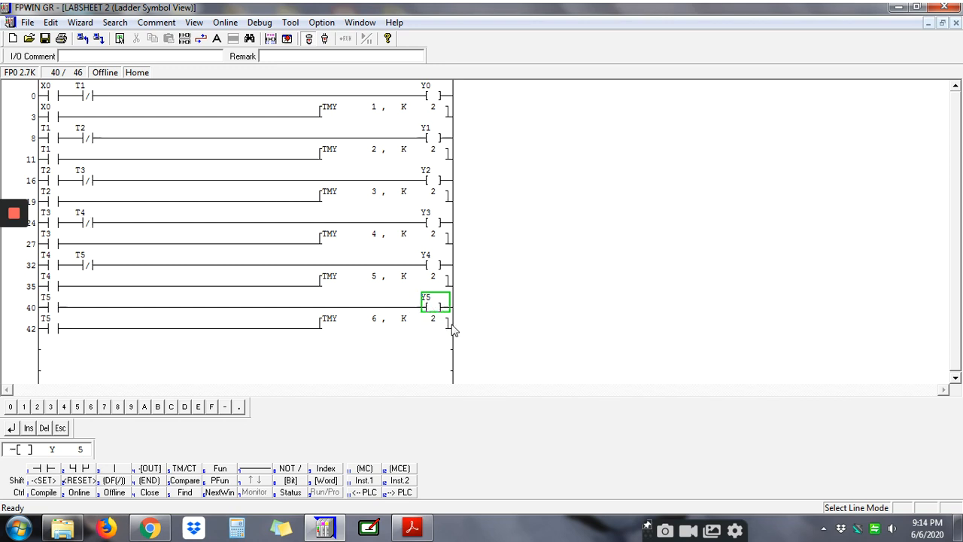
mouse_move(461, 316)
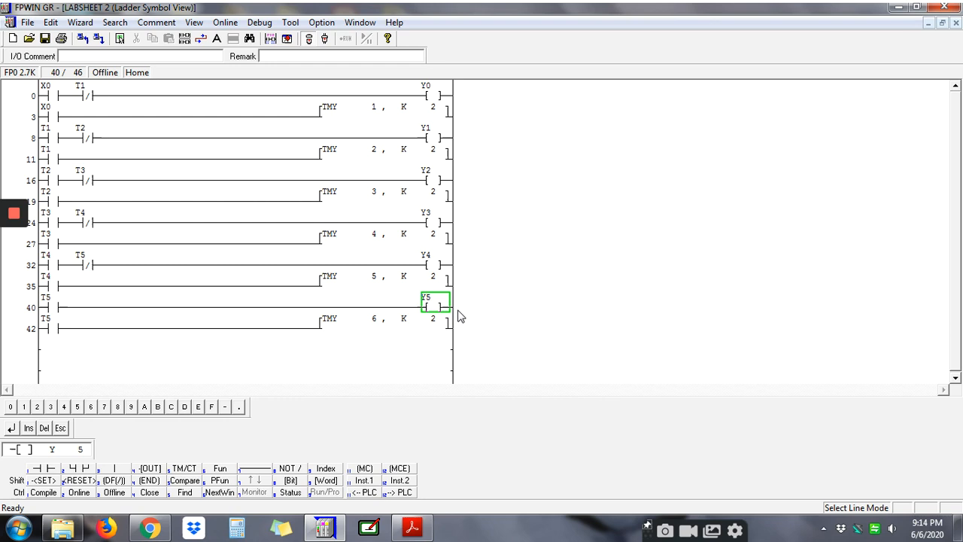
mouse_move(459, 282)
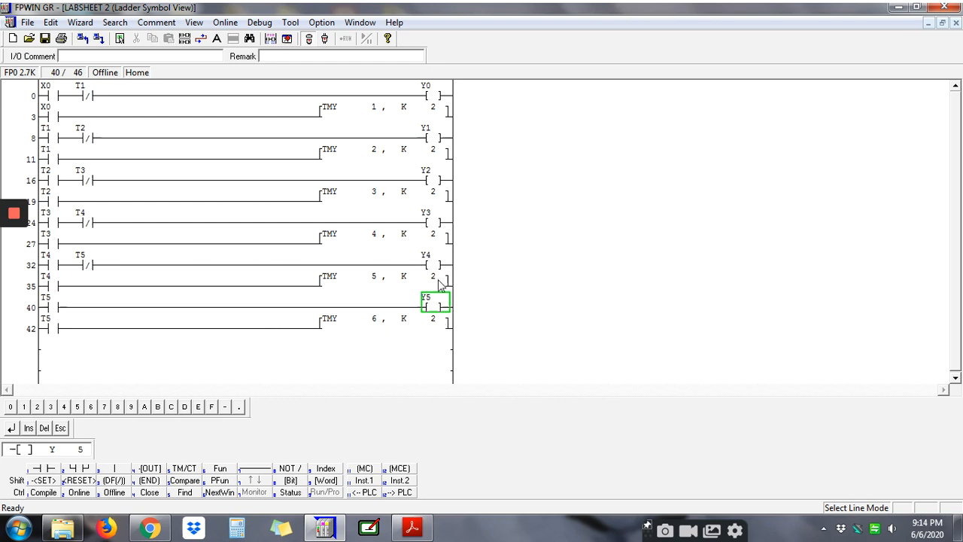
mouse_move(448, 274)
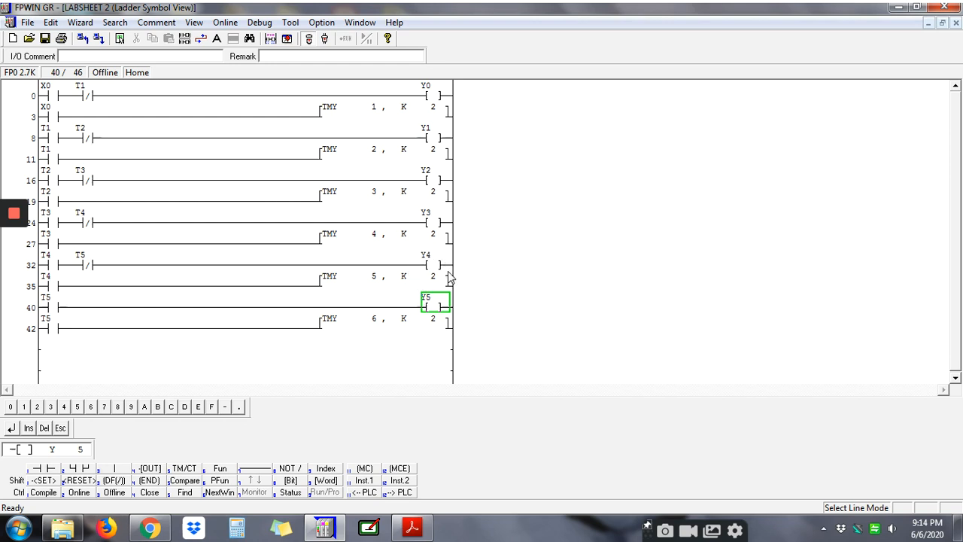
mouse_move(188, 299)
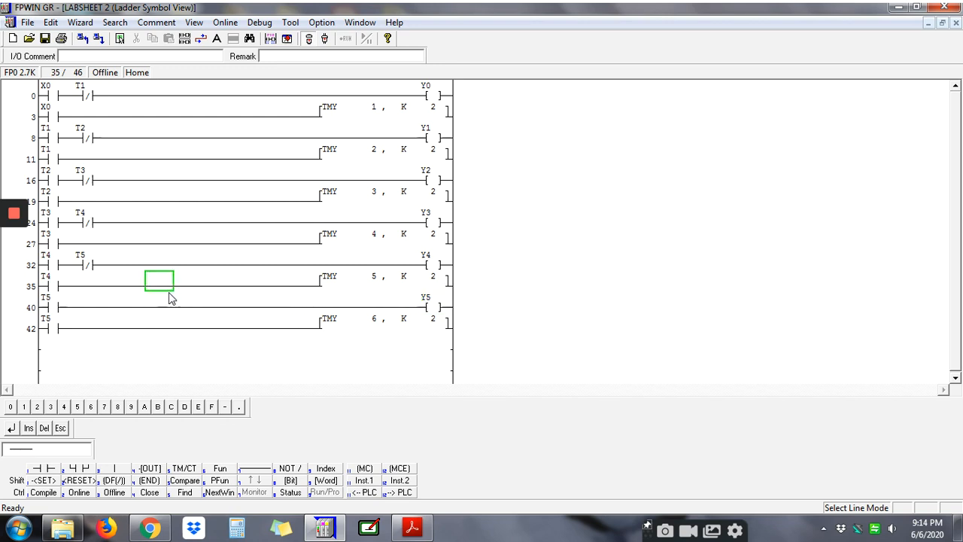
mouse_move(118, 452)
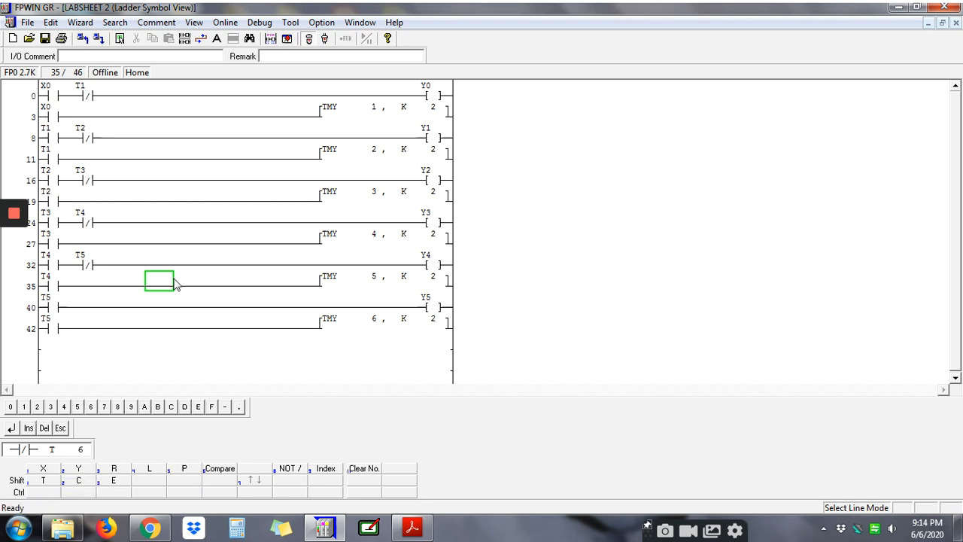
mouse_move(450, 280)
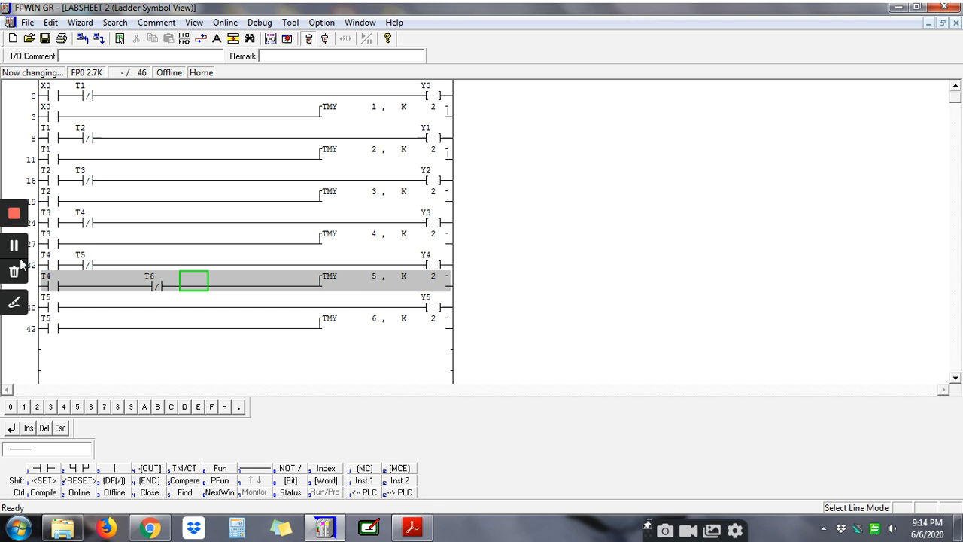
mouse_move(594, 204)
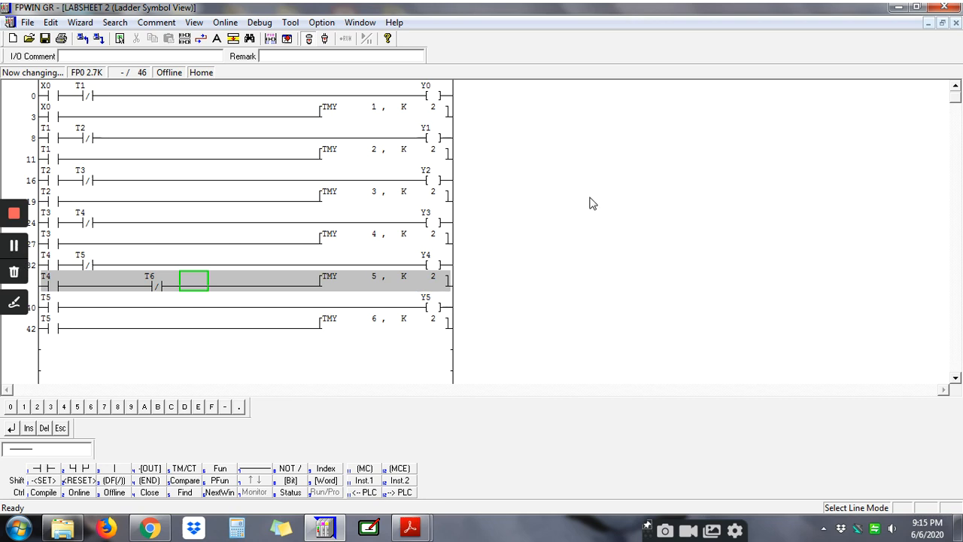
mouse_move(334, 247)
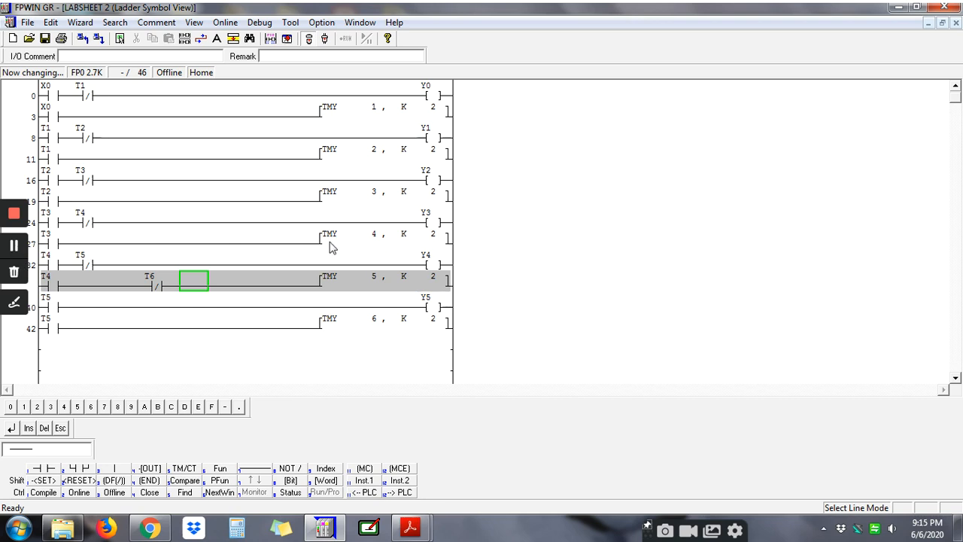
- Start Debug > Simulation, confirming program conversion and switching the simulated PLC into RUN
left_click(259, 22)
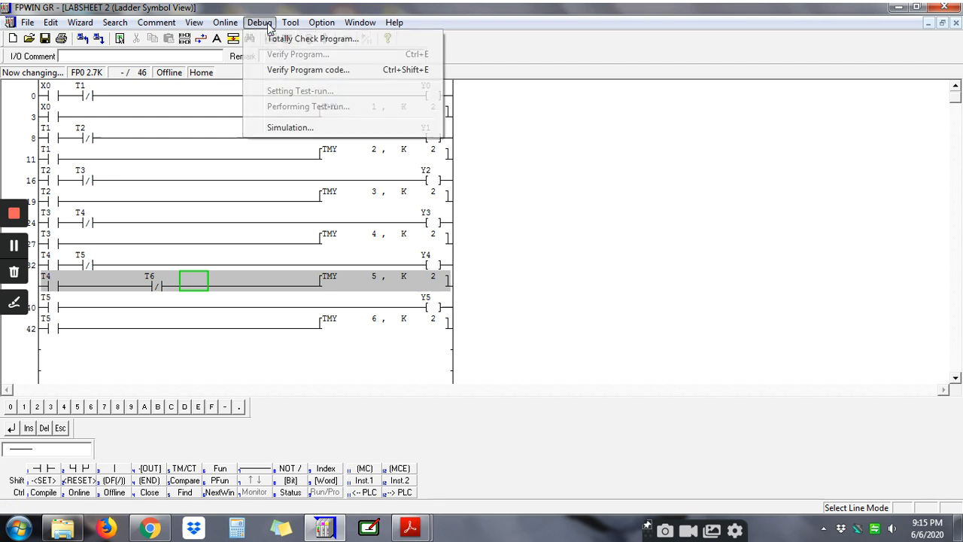
left_click(289, 126)
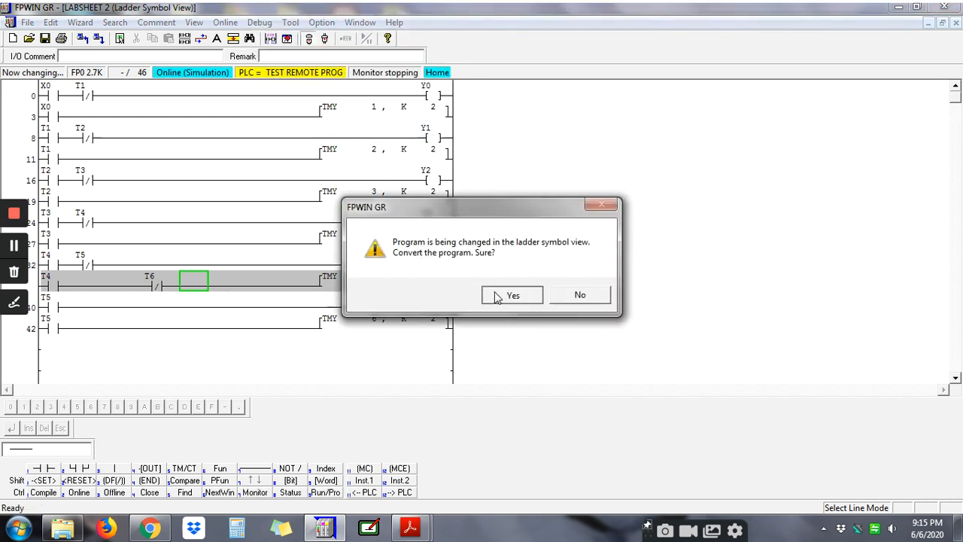
left_click(511, 295)
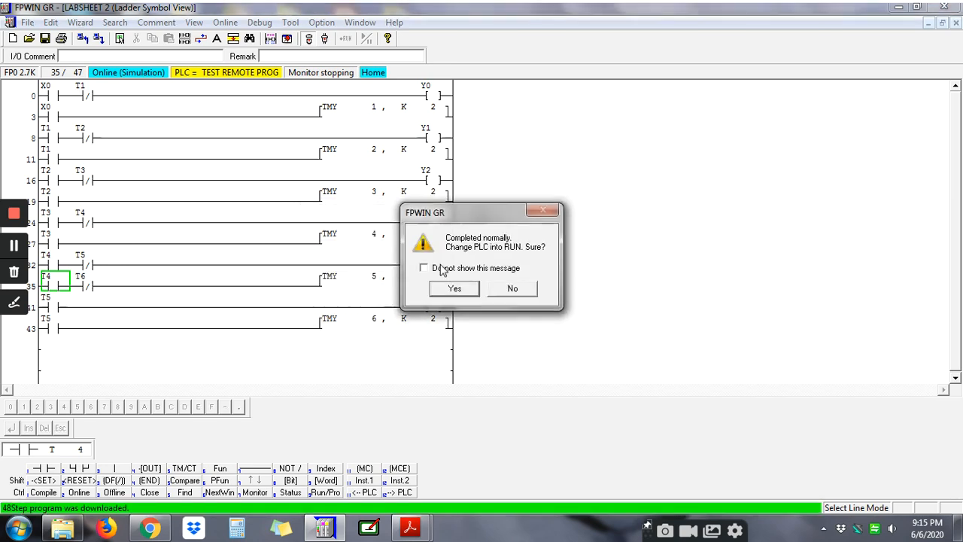
left_click(455, 289)
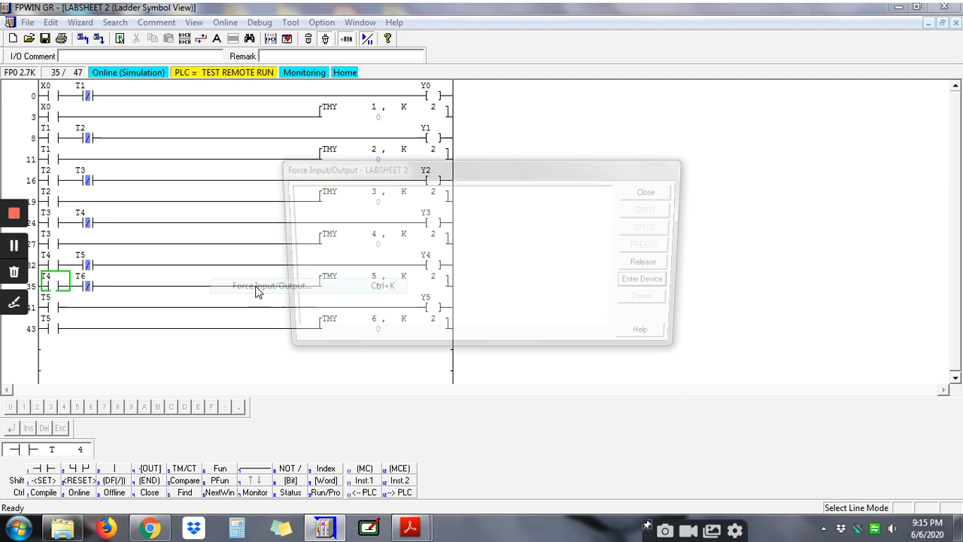
- Register device X0 in Force Input/Output and force it ON(1)
left_click(268, 285)
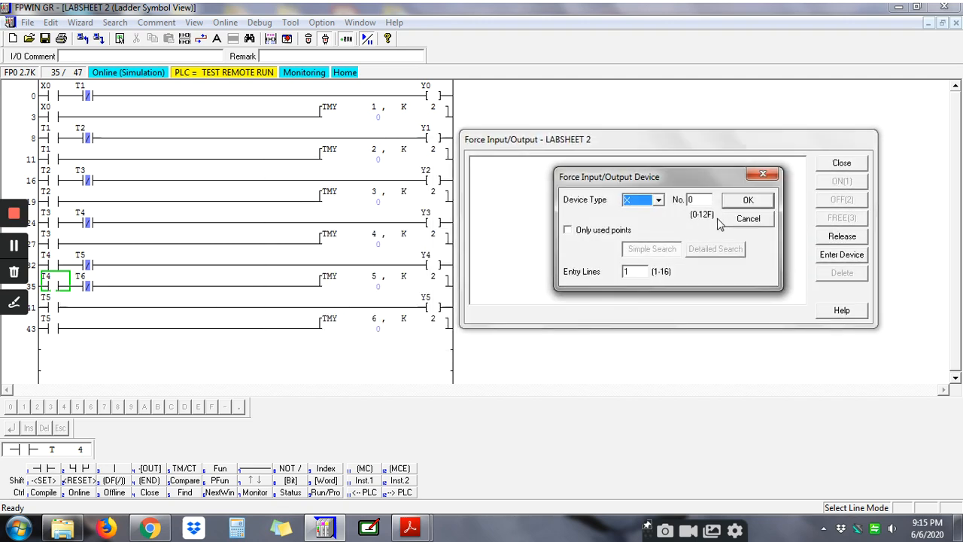
left_click(750, 200)
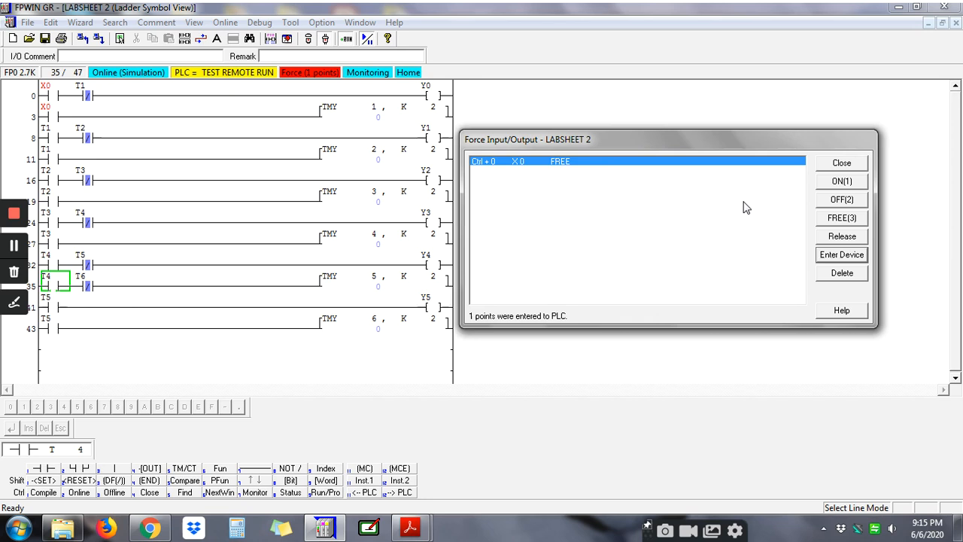
mouse_move(828, 186)
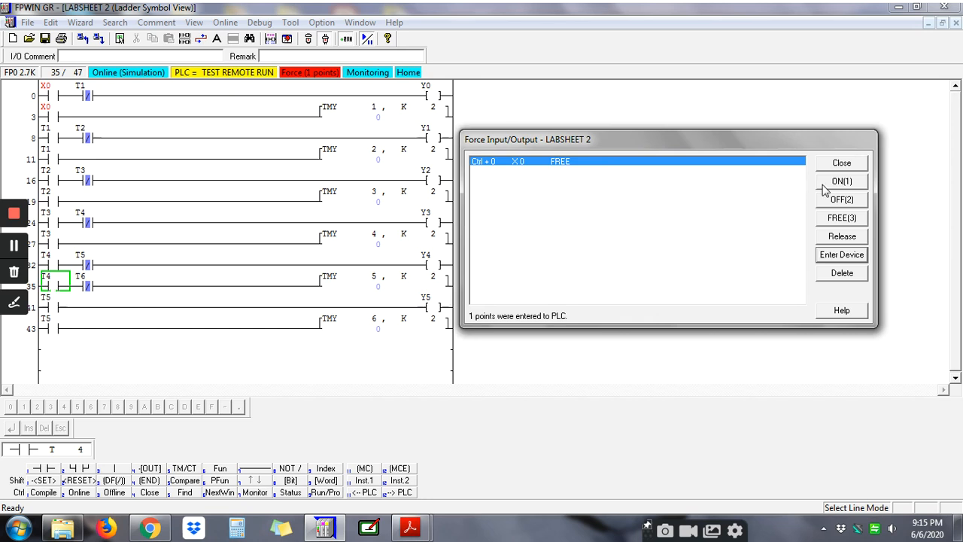
left_click(846, 180)
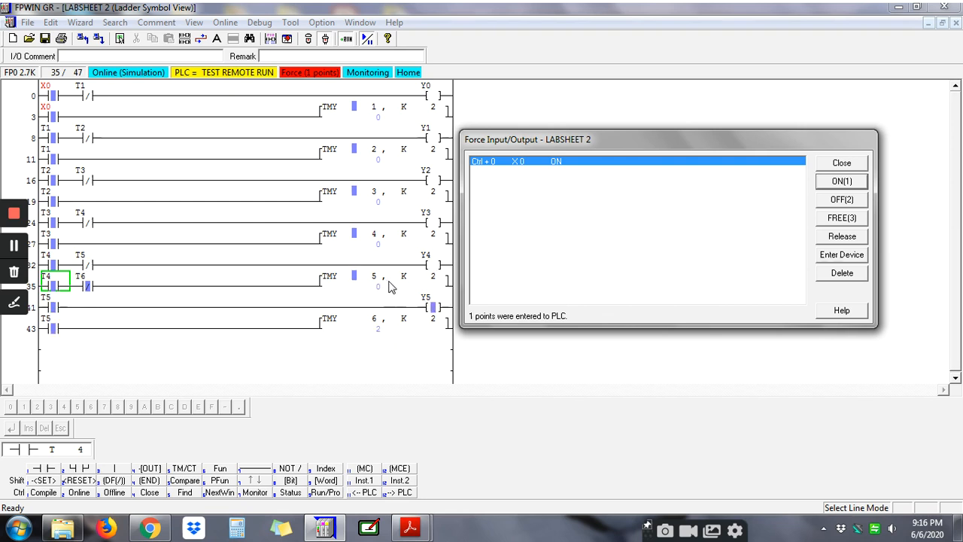
mouse_move(440, 289)
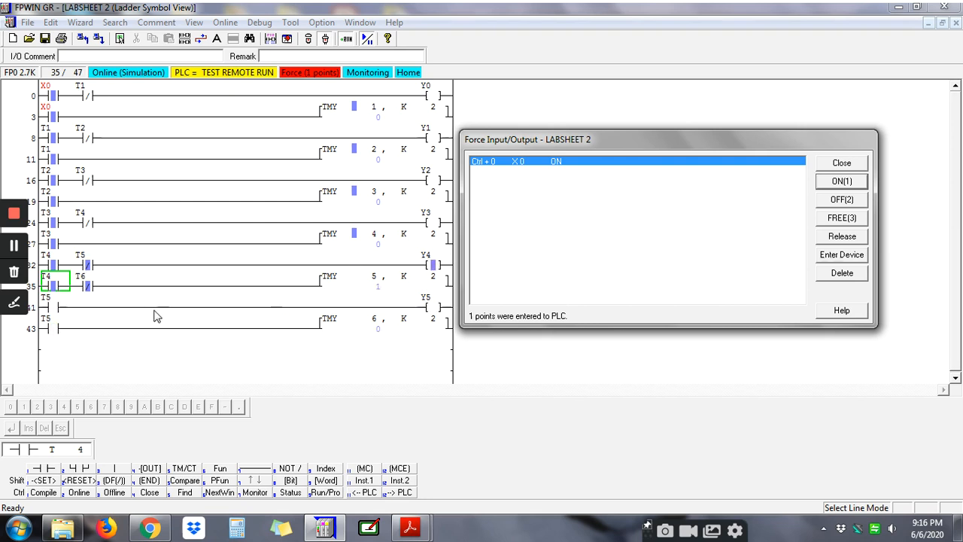
mouse_move(168, 289)
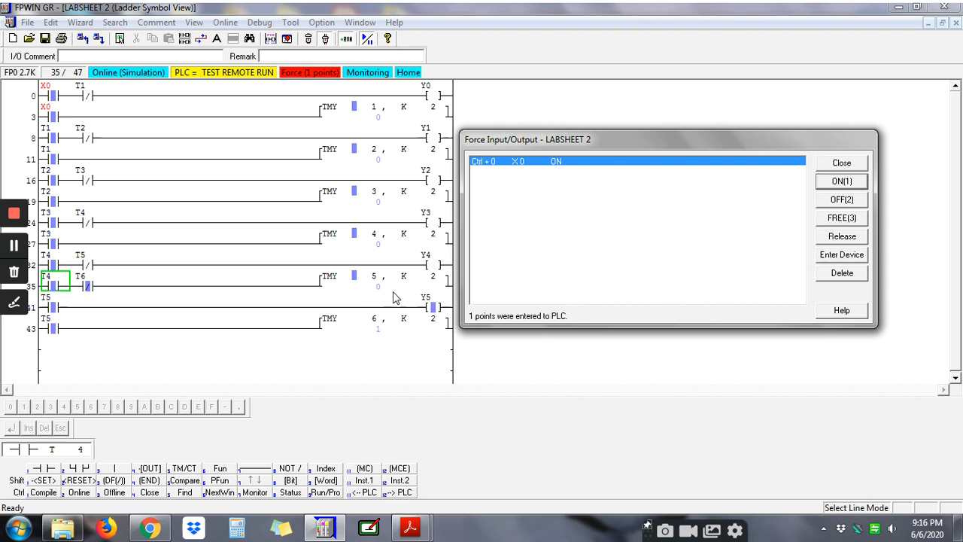
mouse_move(382, 298)
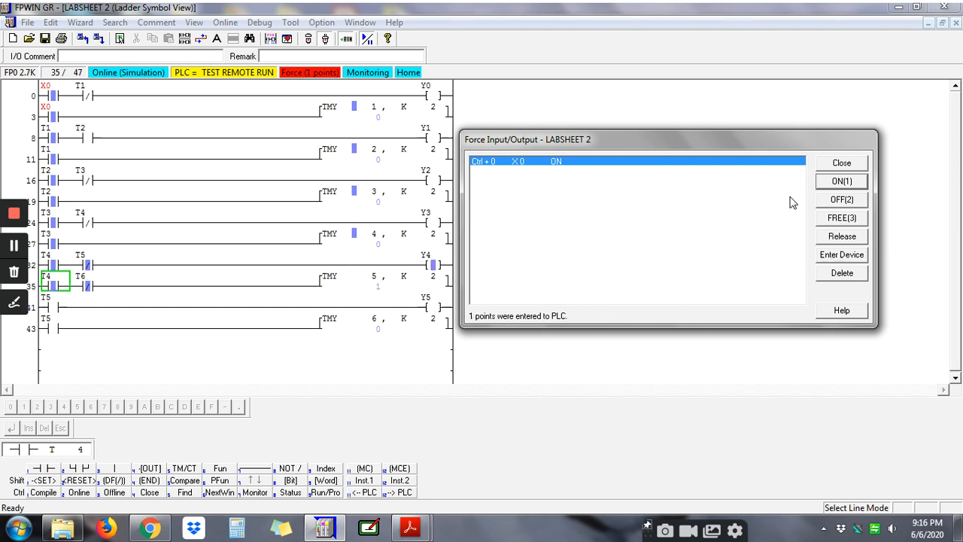
mouse_move(631, 378)
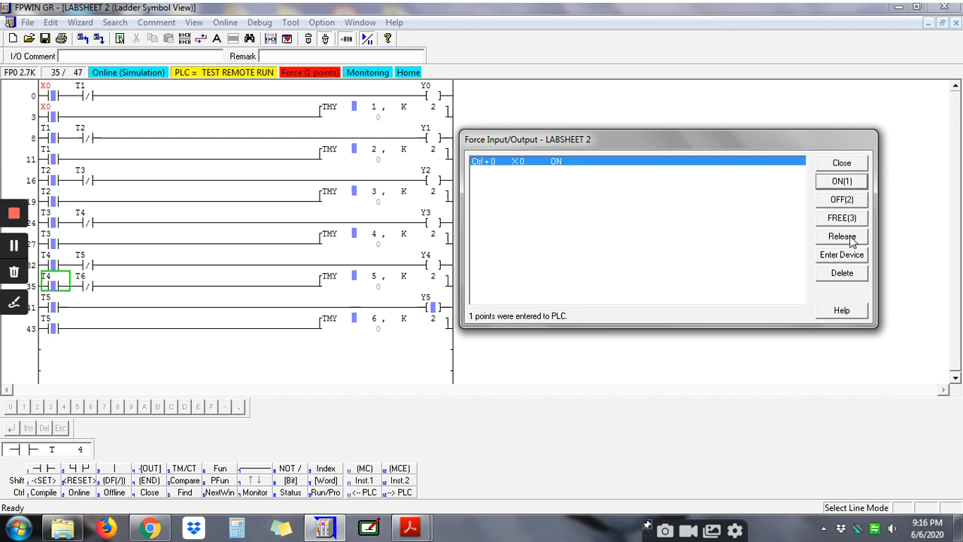
- Release all forced inputs and close the Force Input/Output window
left_click(846, 238)
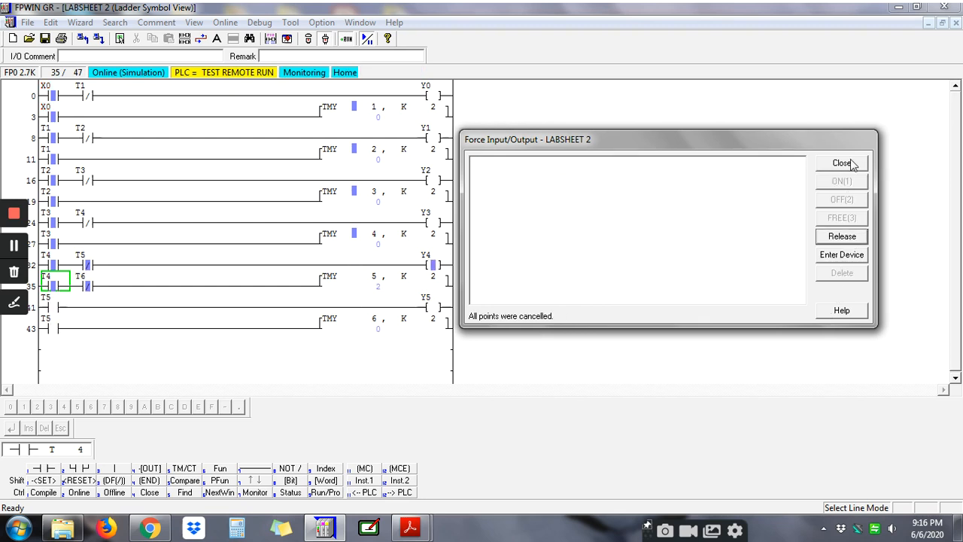
left_click(850, 165)
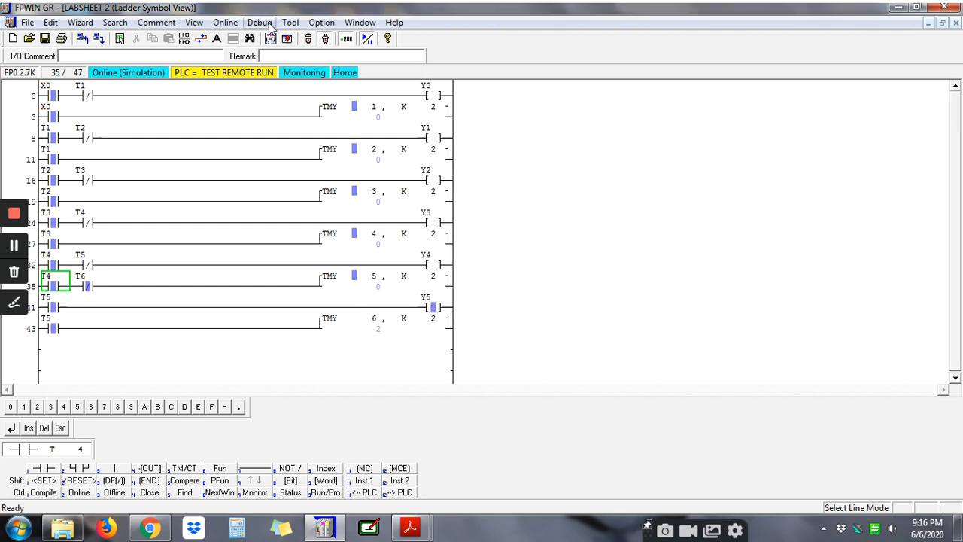